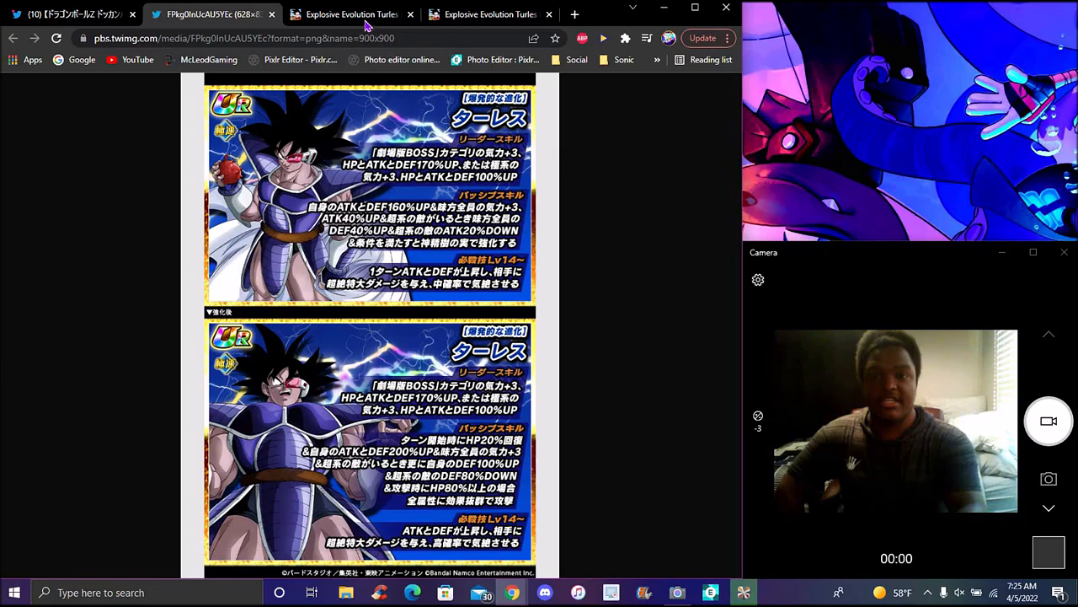
Leave the announcement image and view Turles' updated Extreme Z-Awakened wiki page with Calamity Blaster.
{"action": "left_click", "coordinate": [352, 14]}
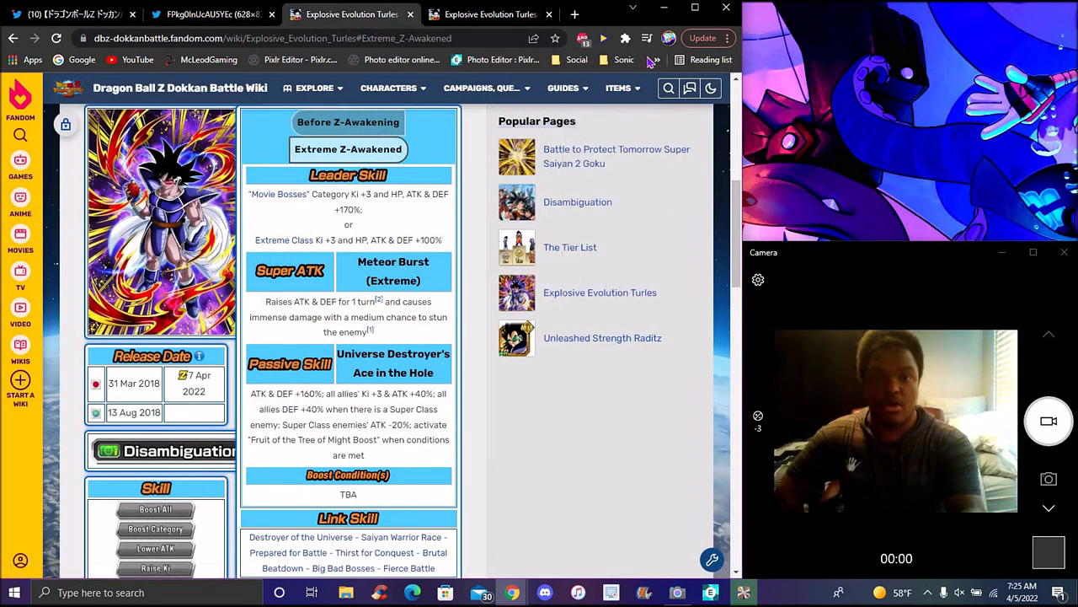
{"action": "left_click", "coordinate": [490, 14]}
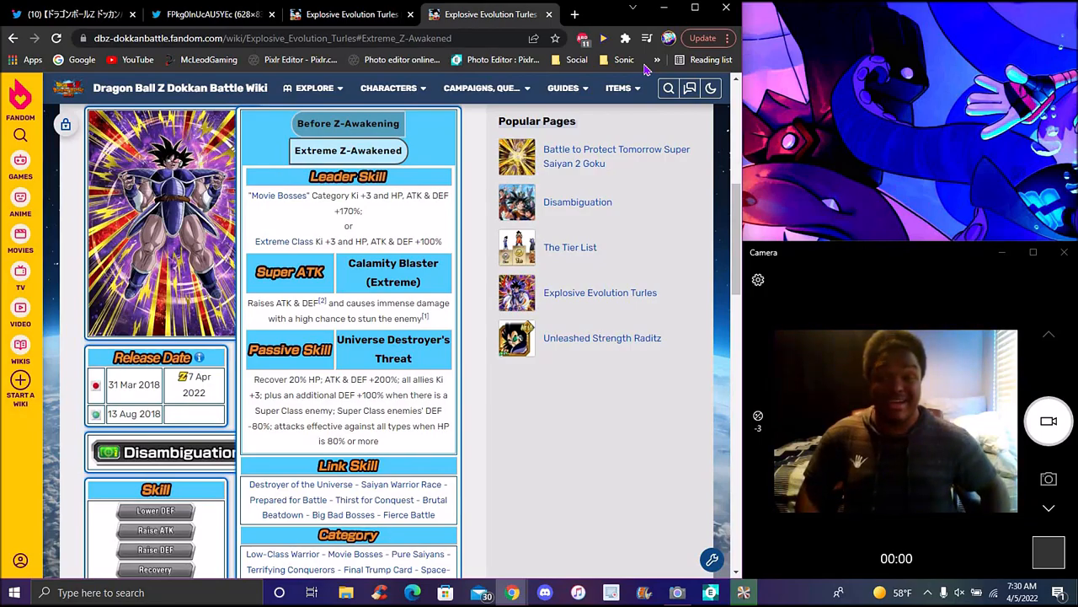
Return to Turles' original Extreme Z-Awakened page showing Meteor Burst and Ace in the Hole.
{"action": "left_click", "coordinate": [350, 14]}
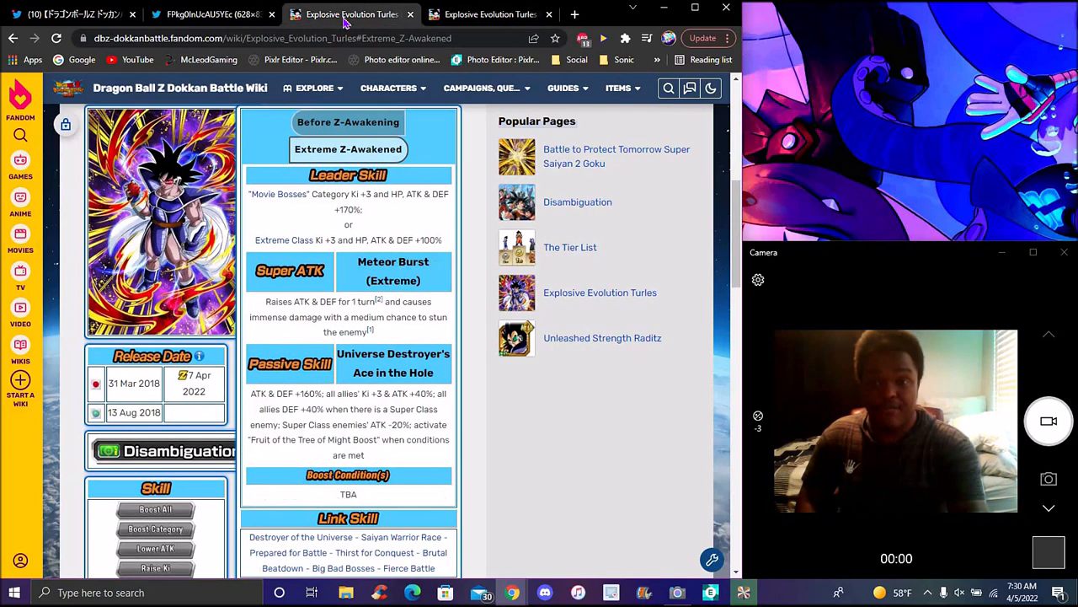
{"action": "mouse_move", "coordinate": [480, 188]}
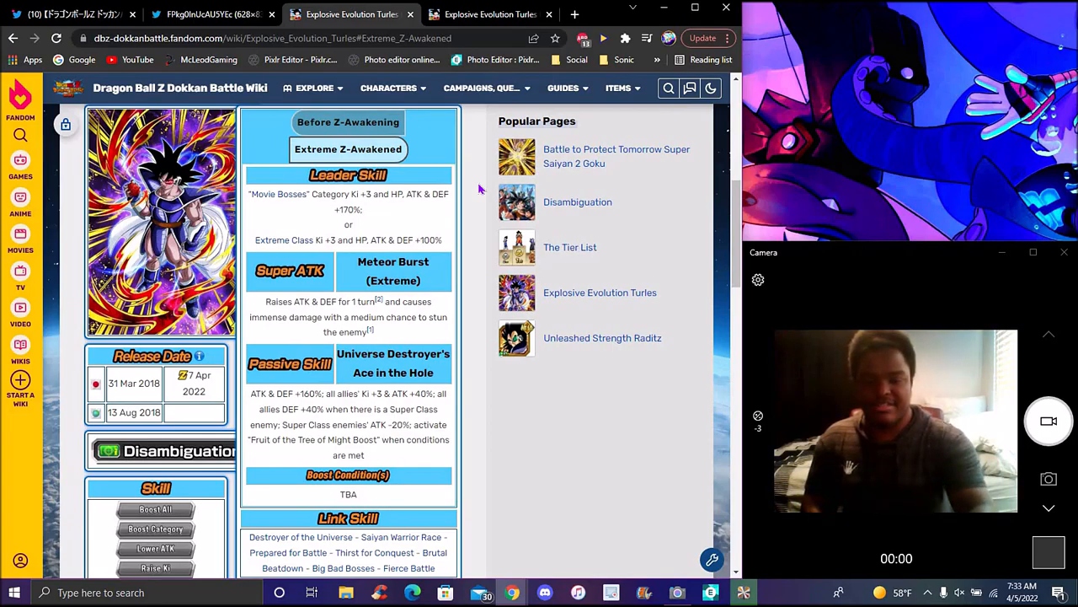
Compare Turles' updated and original skills, then view the Japanese announcement image.
{"action": "left_click", "coordinate": [490, 15]}
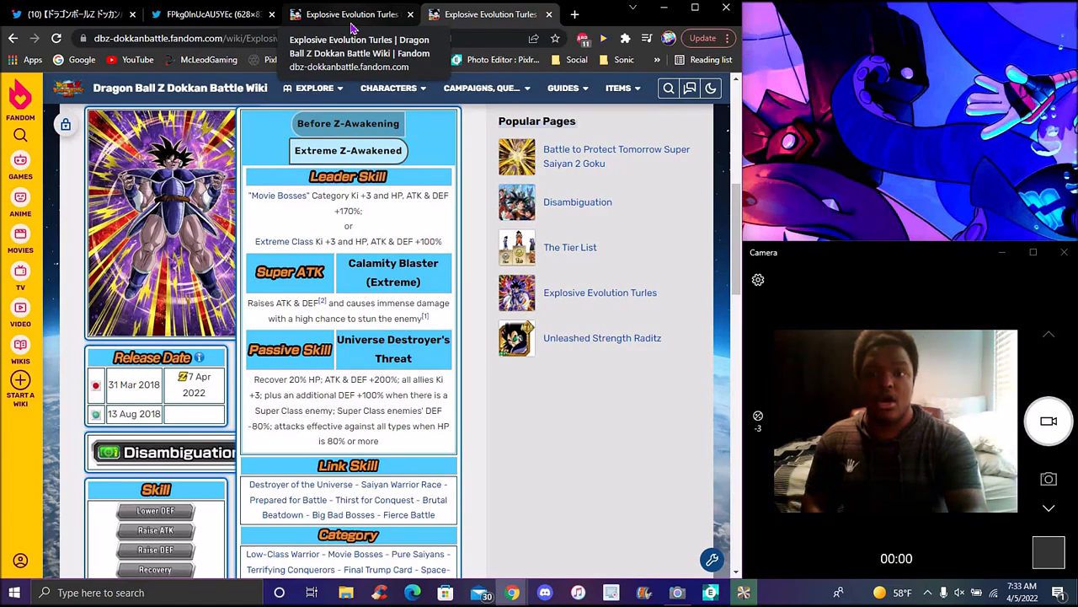
{"action": "left_click", "coordinate": [348, 149]}
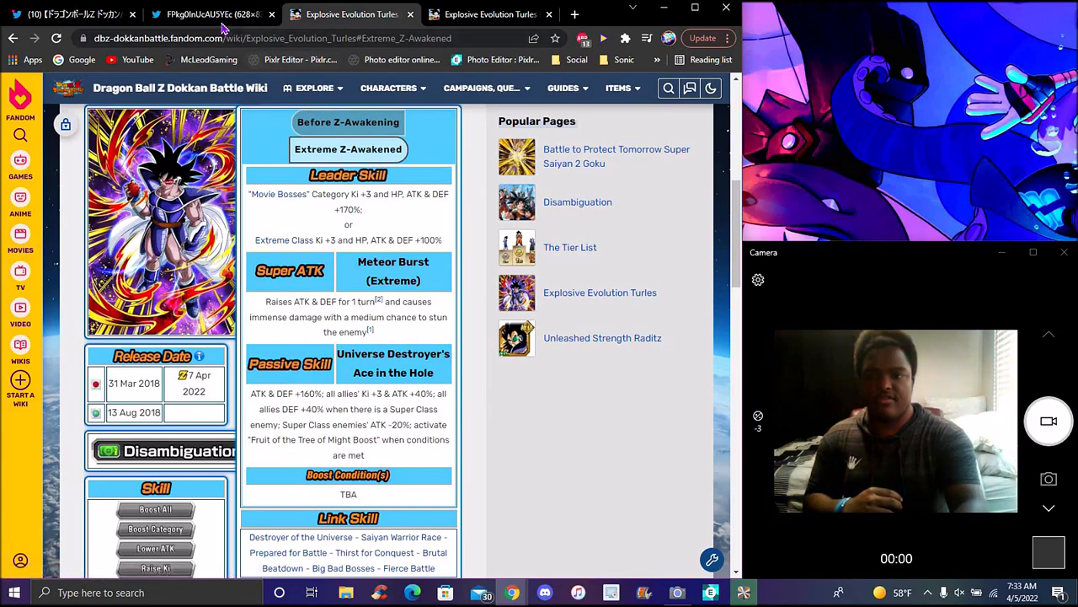
{"action": "left_click", "coordinate": [211, 14]}
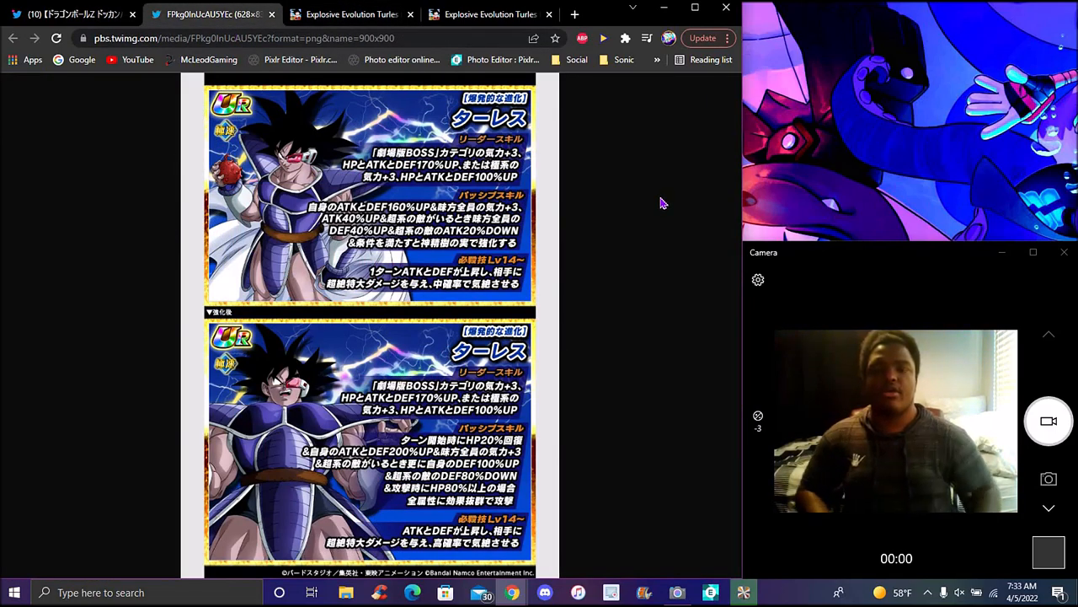